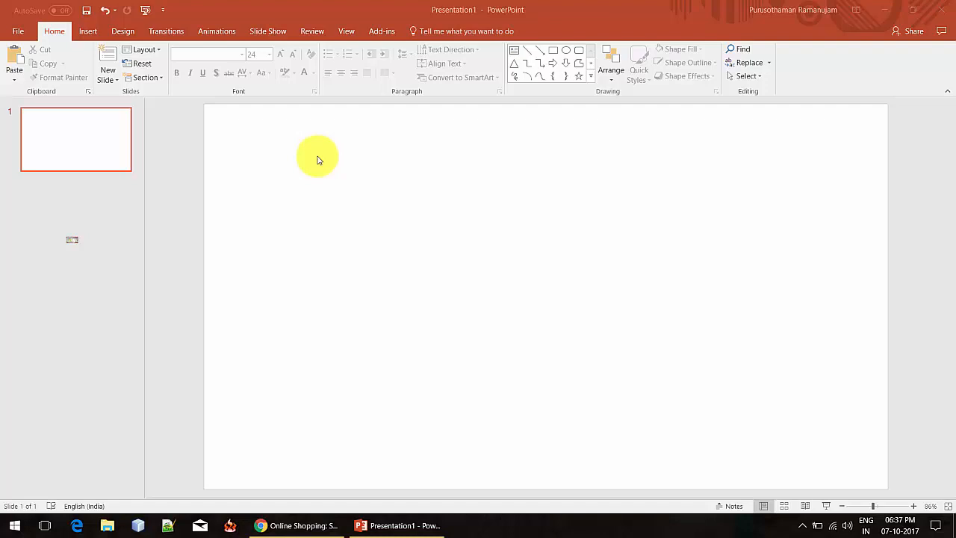
{"action": "mouse_move", "coordinate": [335, 193]}
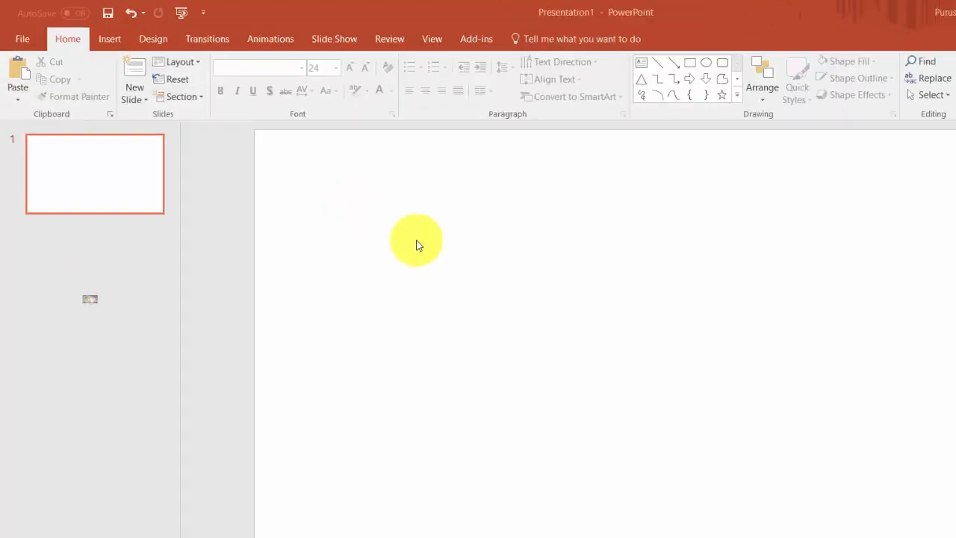
- Insert a full-window screenshot of the Chrome window showing the Amazon Great Indian Festival page
{"action": "left_click", "coordinate": [111, 39]}
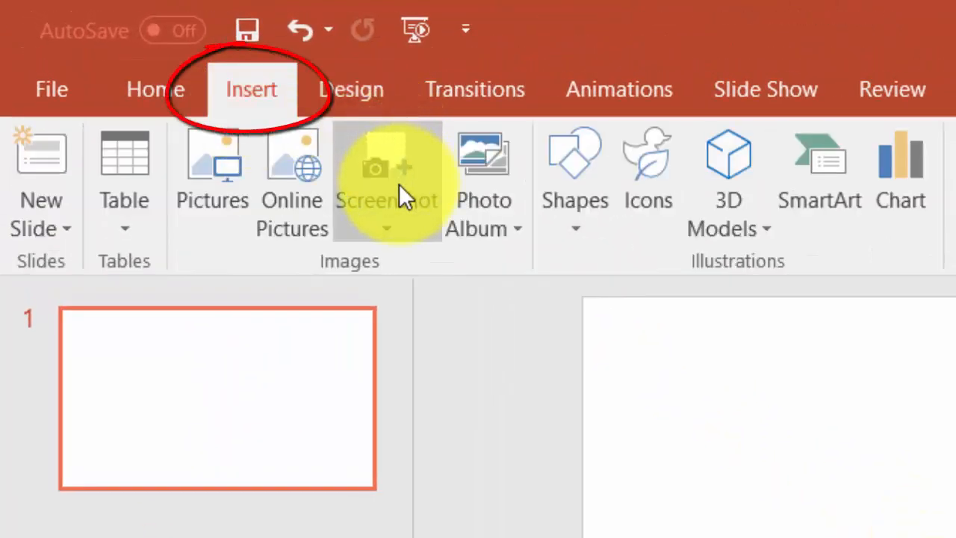
{"action": "mouse_move", "coordinate": [385, 217]}
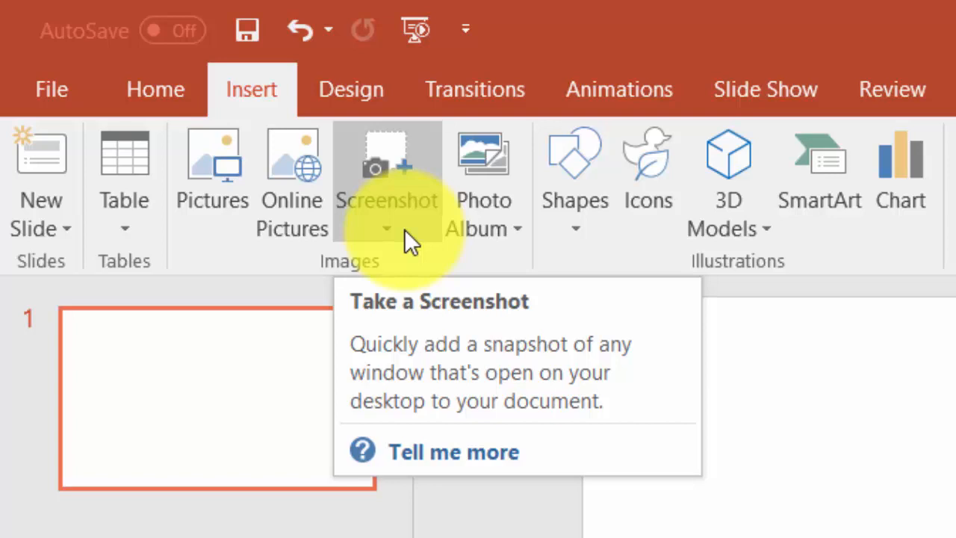
{"action": "left_click", "coordinate": [386, 216]}
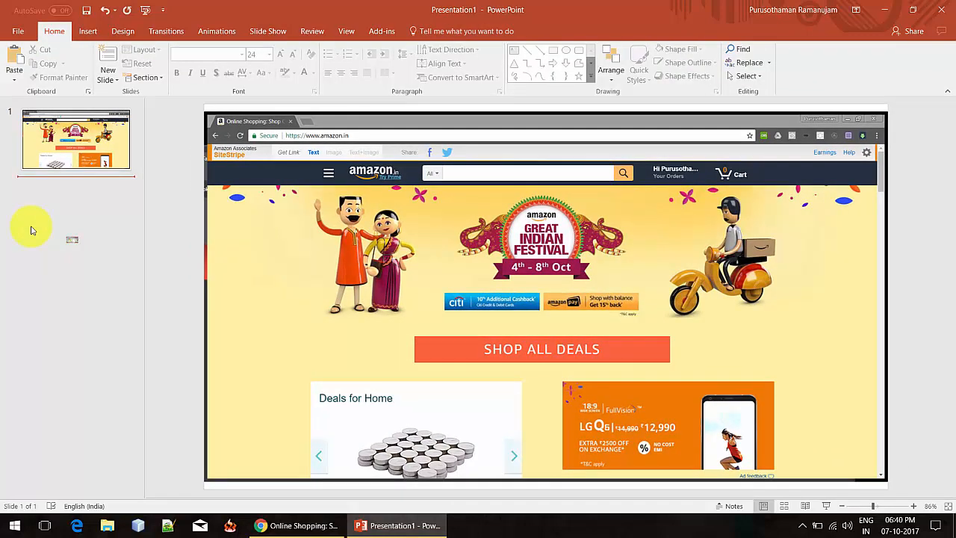
- Add a second blank slide and bring up the Screenshot capture choices for it
{"action": "left_click", "coordinate": [108, 67]}
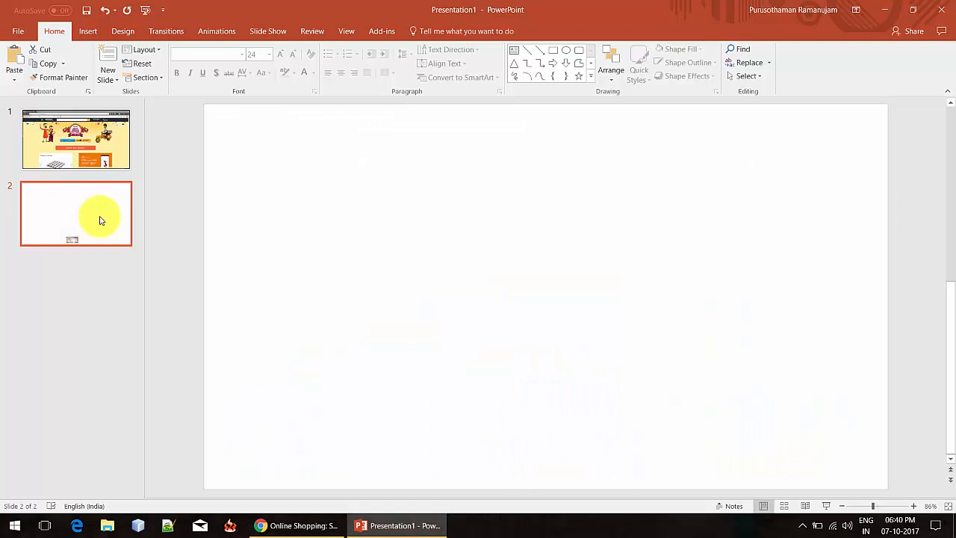
{"action": "left_click", "coordinate": [87, 31]}
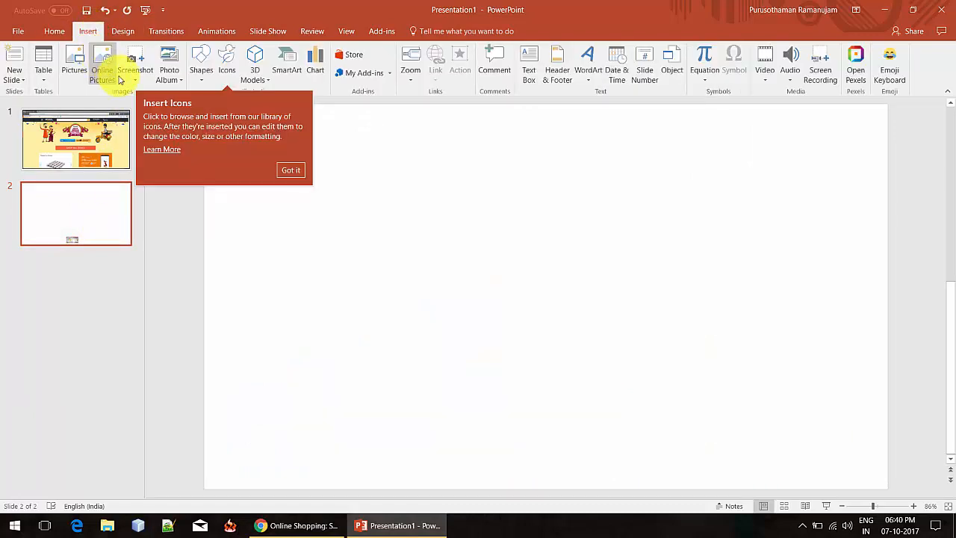
{"action": "left_click", "coordinate": [133, 62]}
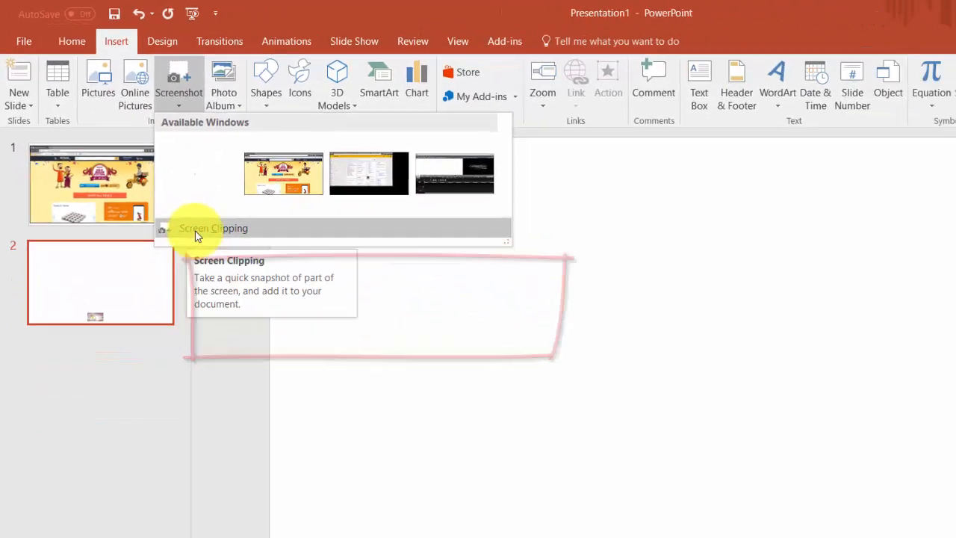
- Clip the cartoon couple region from the Amazon page onto slide 2 via Screen Clipping
{"action": "left_click", "coordinate": [212, 227]}
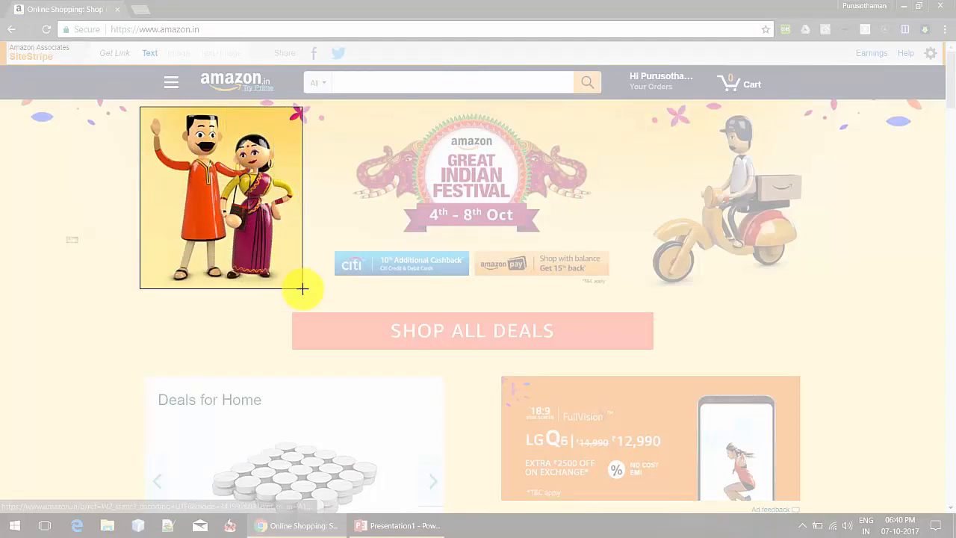
{"action": "left_click", "coordinate": [397, 525]}
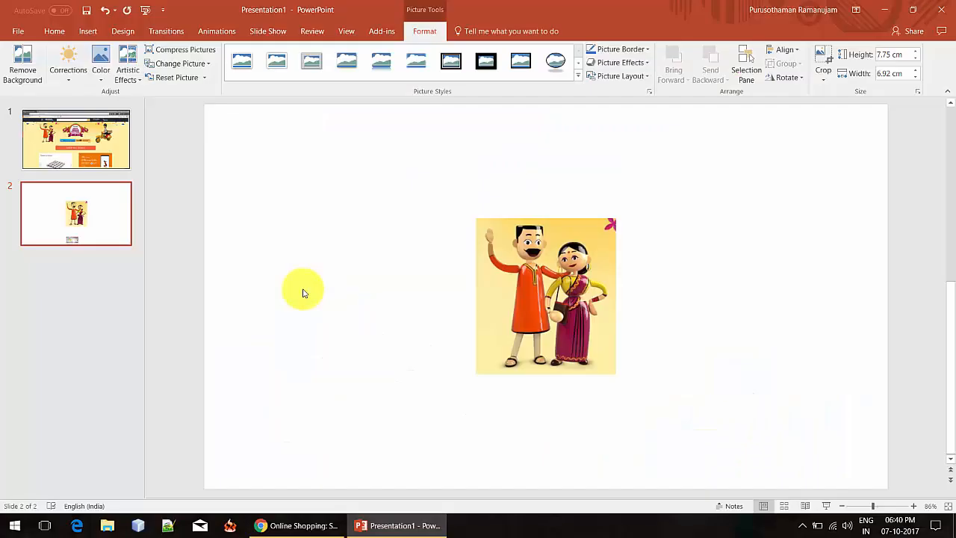